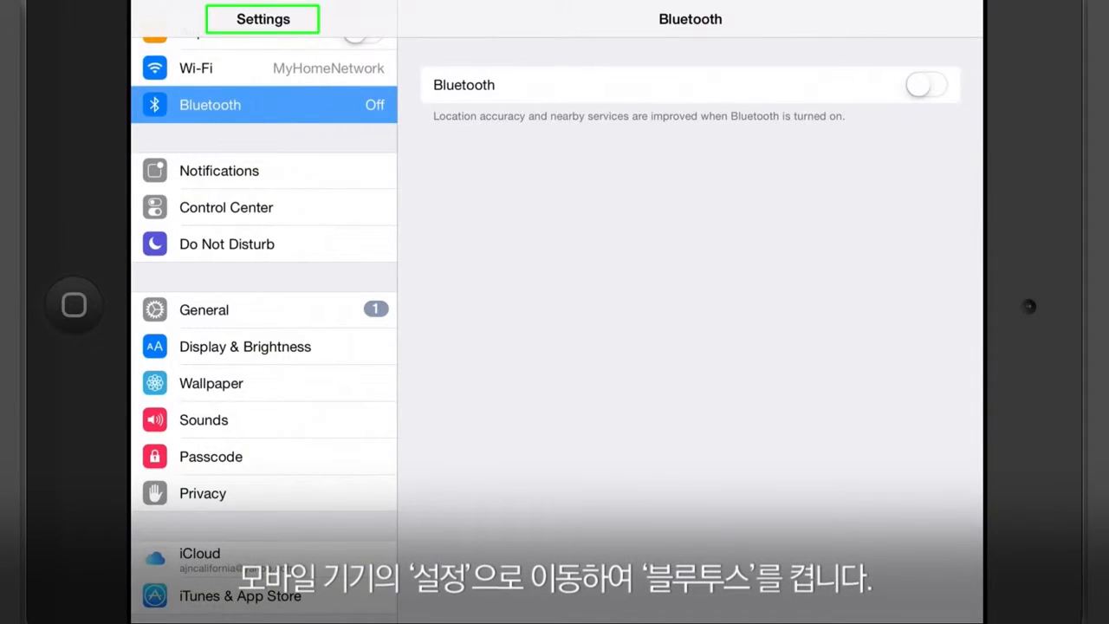
# Turn on Bluetooth in iPad Settings and connect to the Living Room system.
pyautogui.click(924, 84)
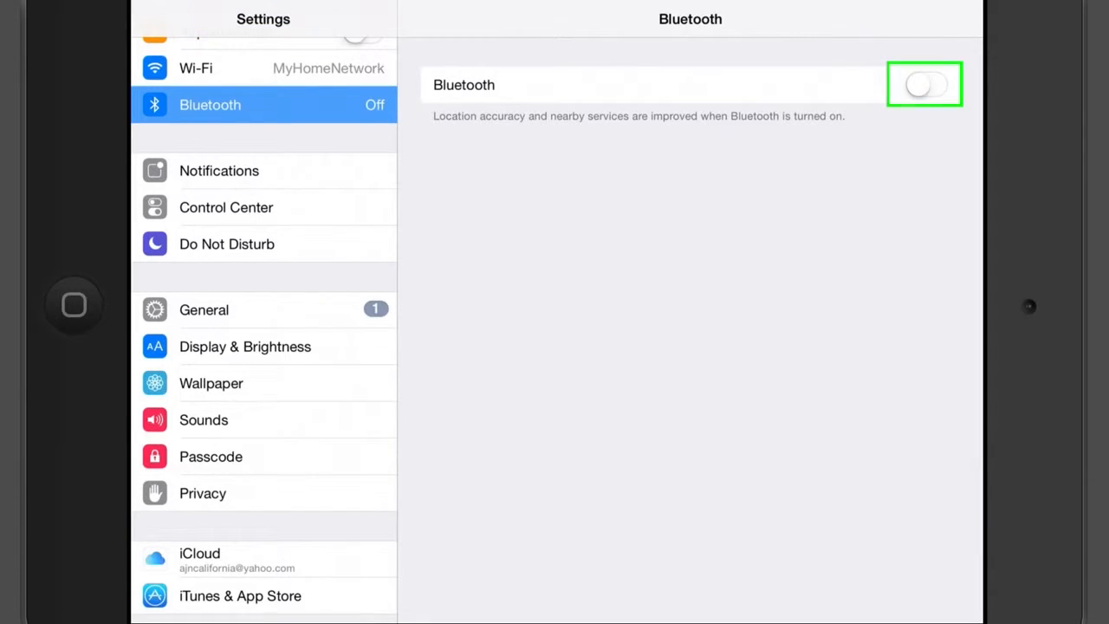
pyautogui.click(924, 84)
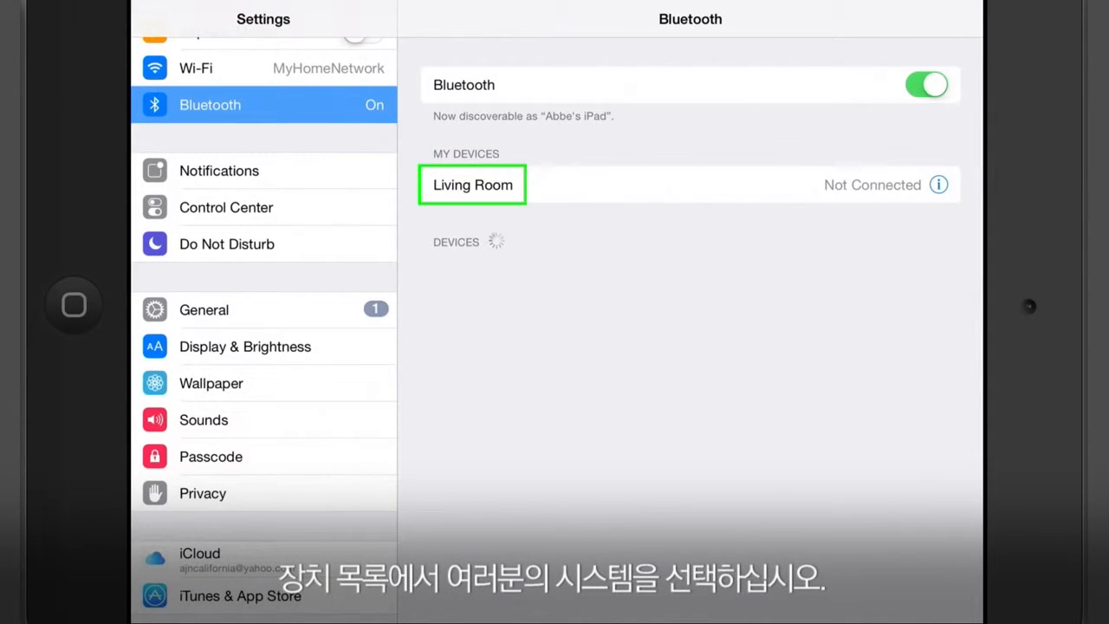
pyautogui.click(472, 184)
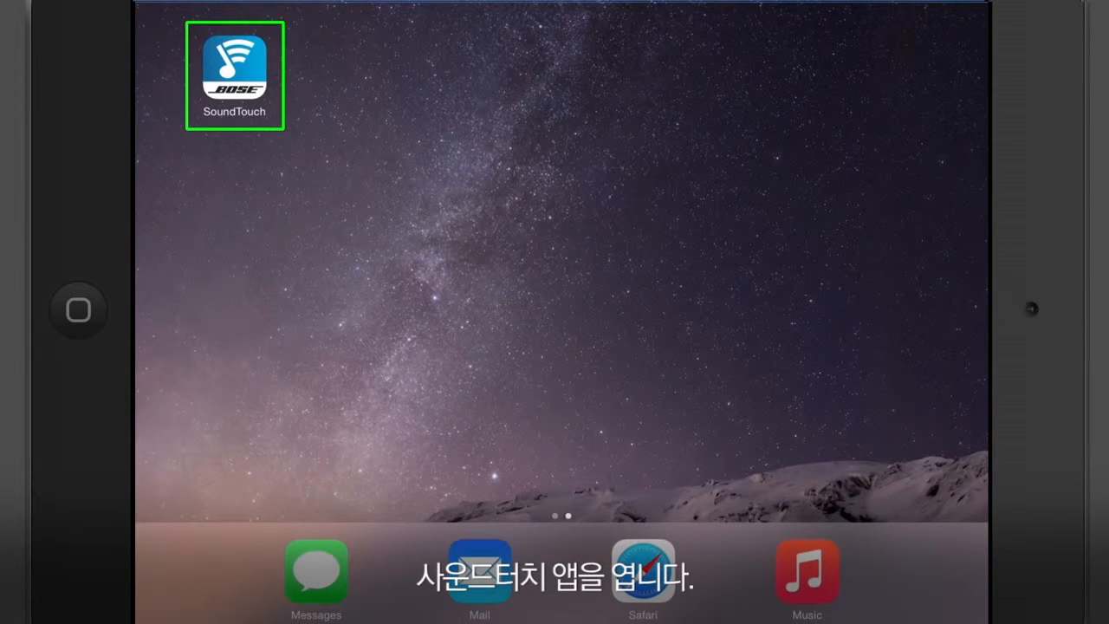
# Launch SoundTouch, select Living Room, and choose Bluetooth as its music source.
pyautogui.click(234, 74)
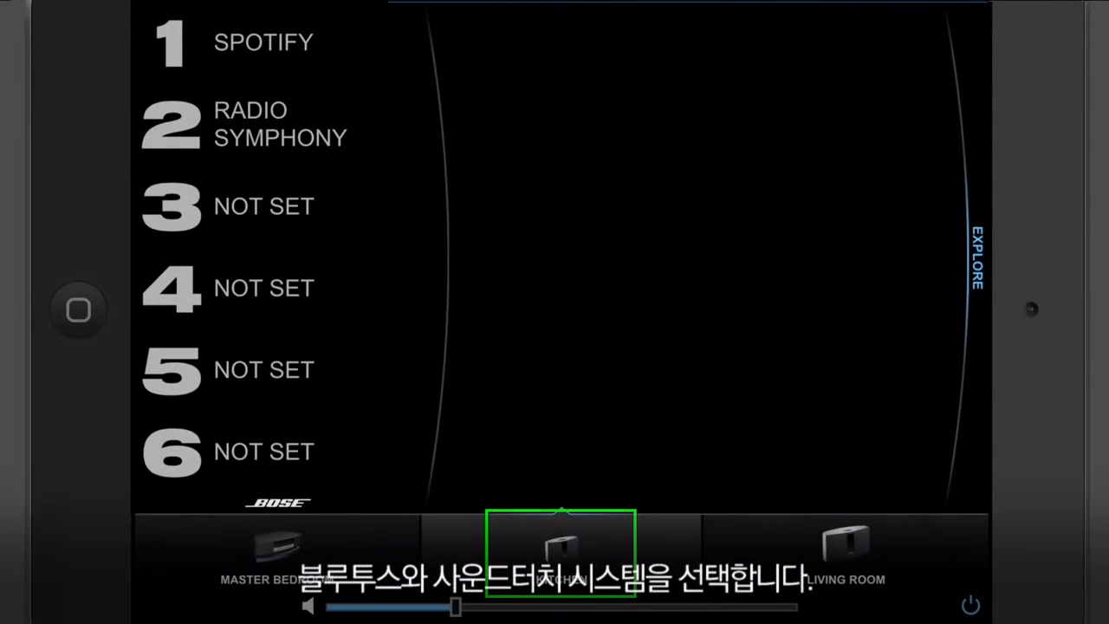
pyautogui.click(561, 551)
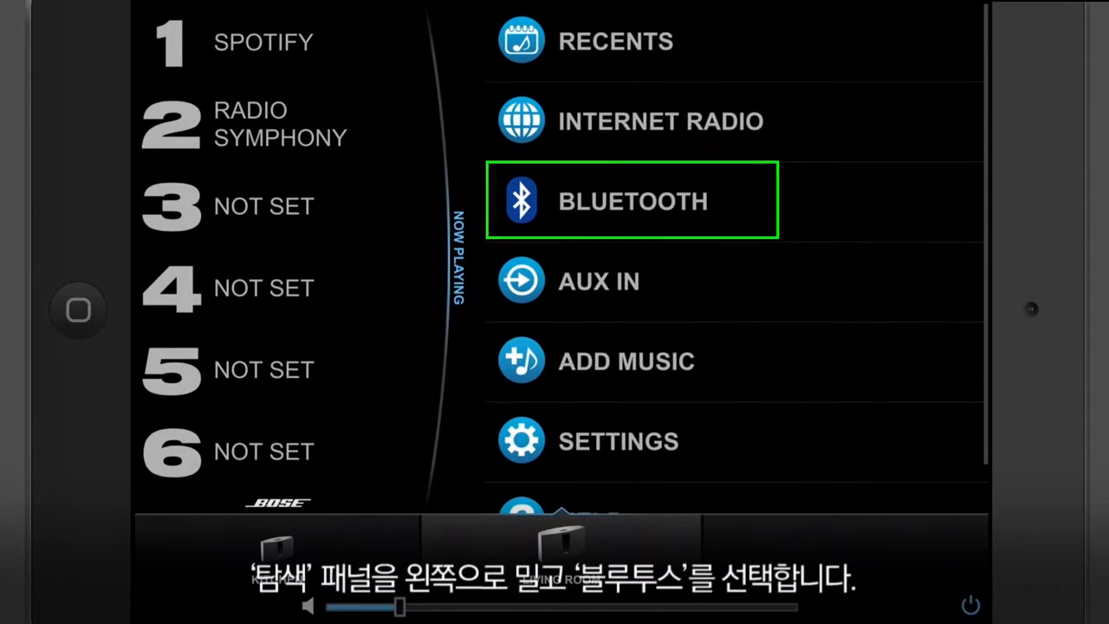
pyautogui.click(631, 200)
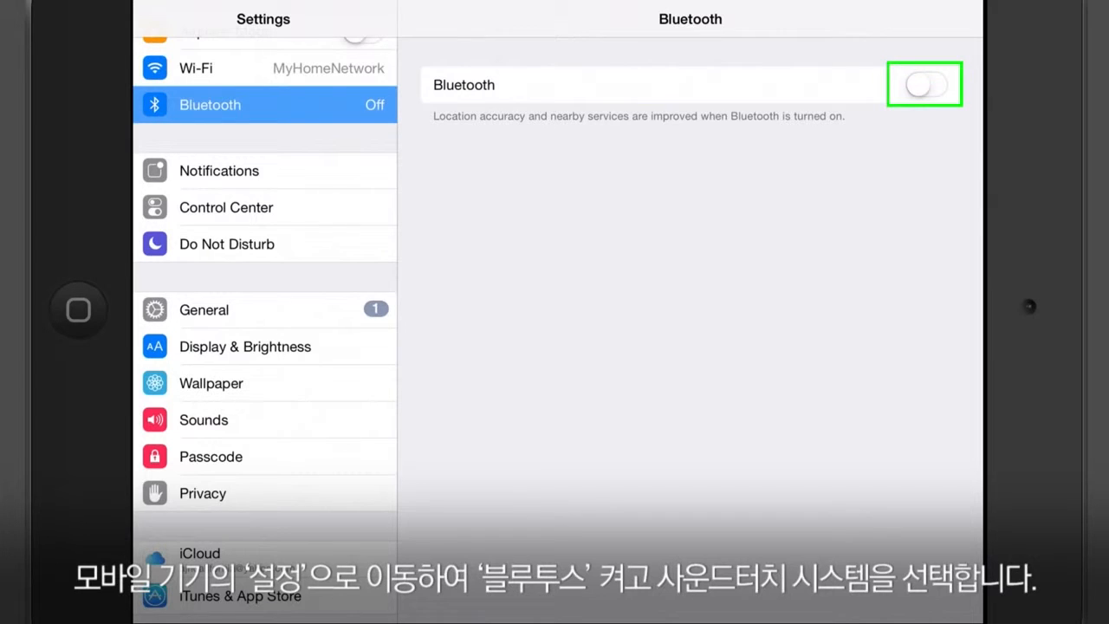
# Turn the iPad's Bluetooth back on to connect to the SoundTouch system.
pyautogui.click(923, 84)
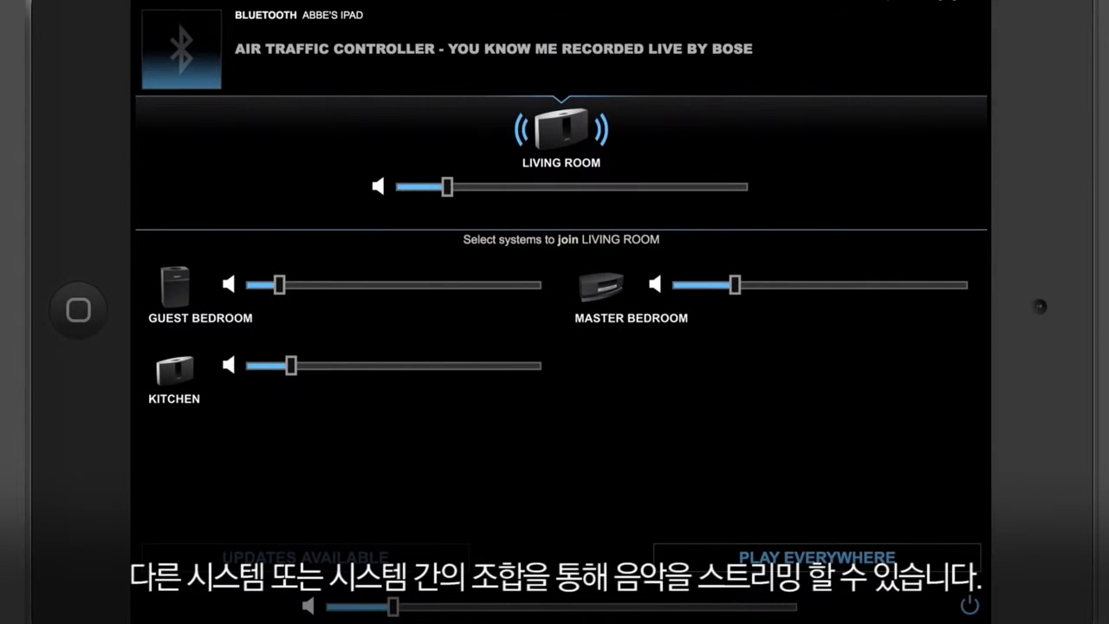
# Add Master Bedroom to the Living Room group and play the Bluetooth track everywhere.
pyautogui.click(630, 294)
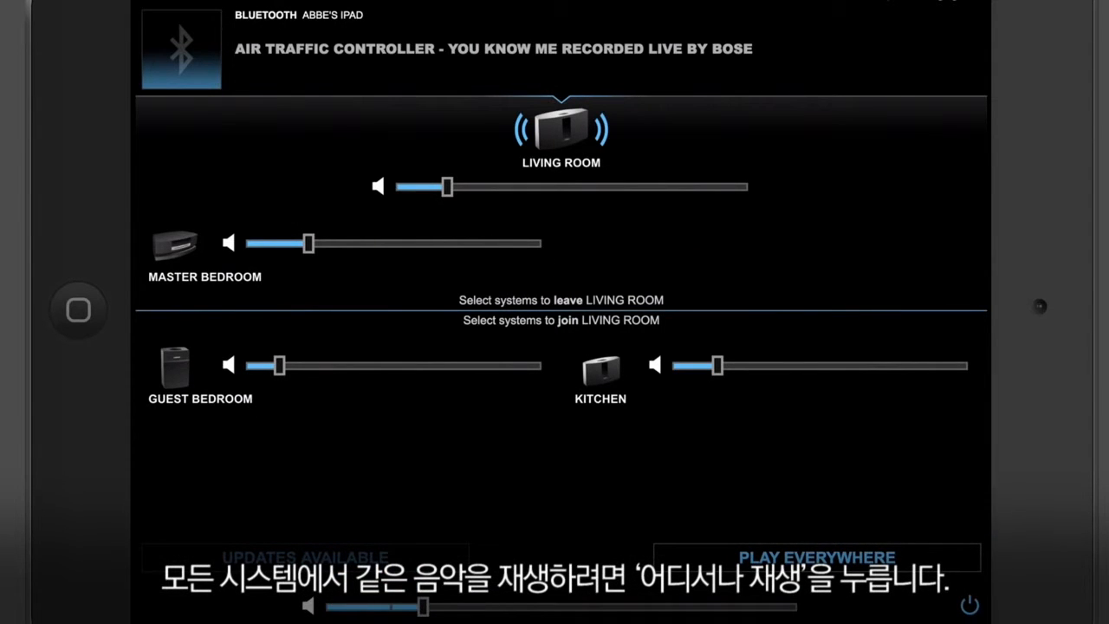
pyautogui.click(815, 556)
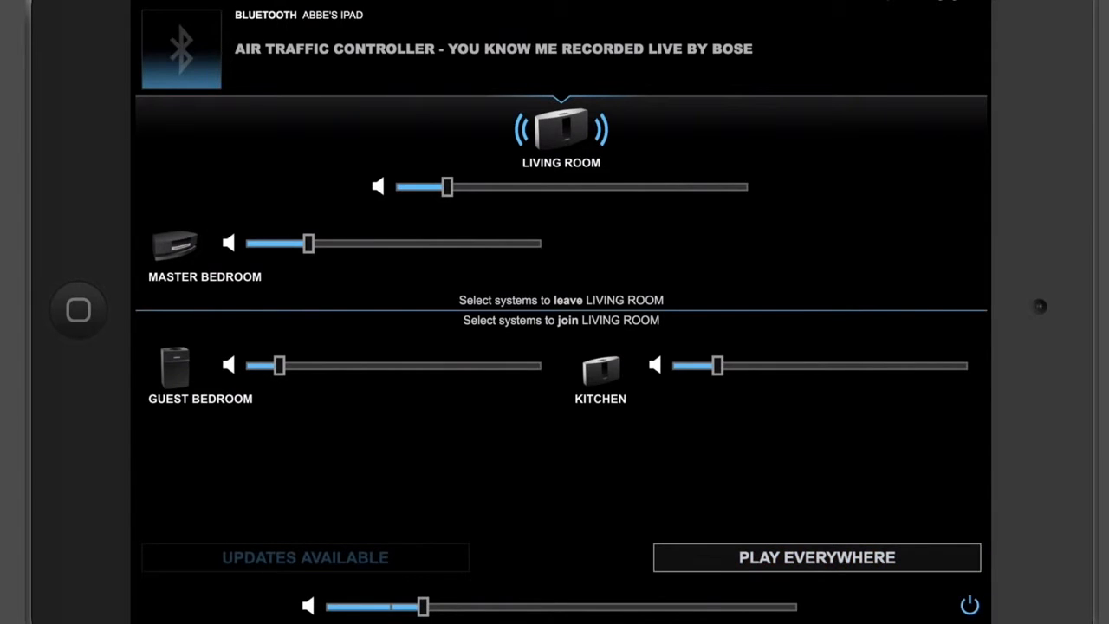
pyautogui.click(814, 557)
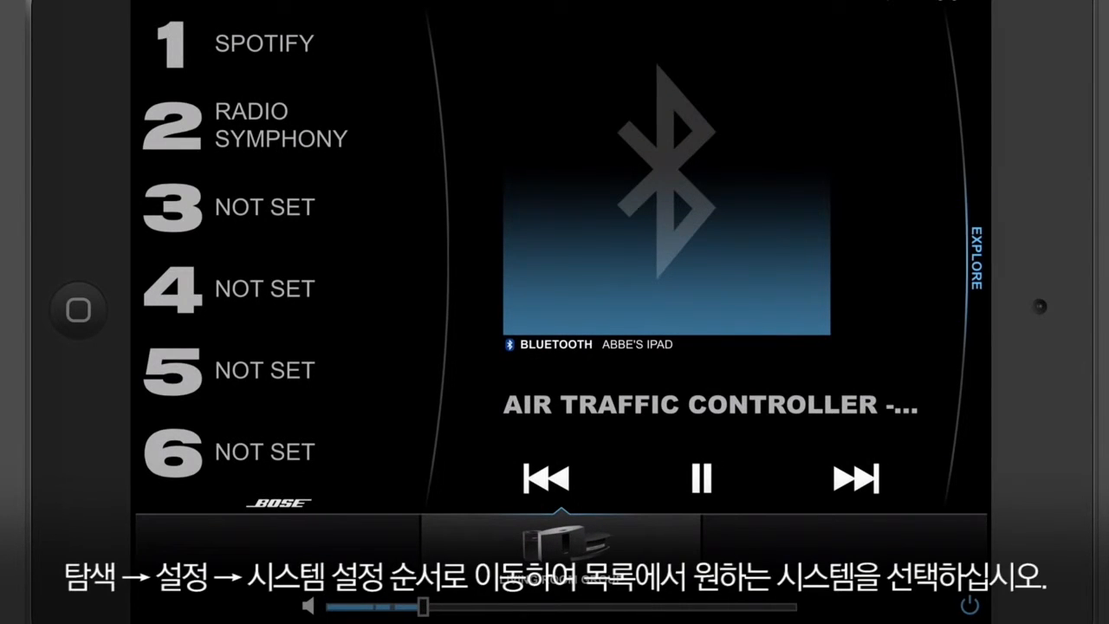
# Open Guest Bedroom's Bluetooth page under Explore > Settings > Systems, showing Pair and Clear.
pyautogui.click(973, 251)
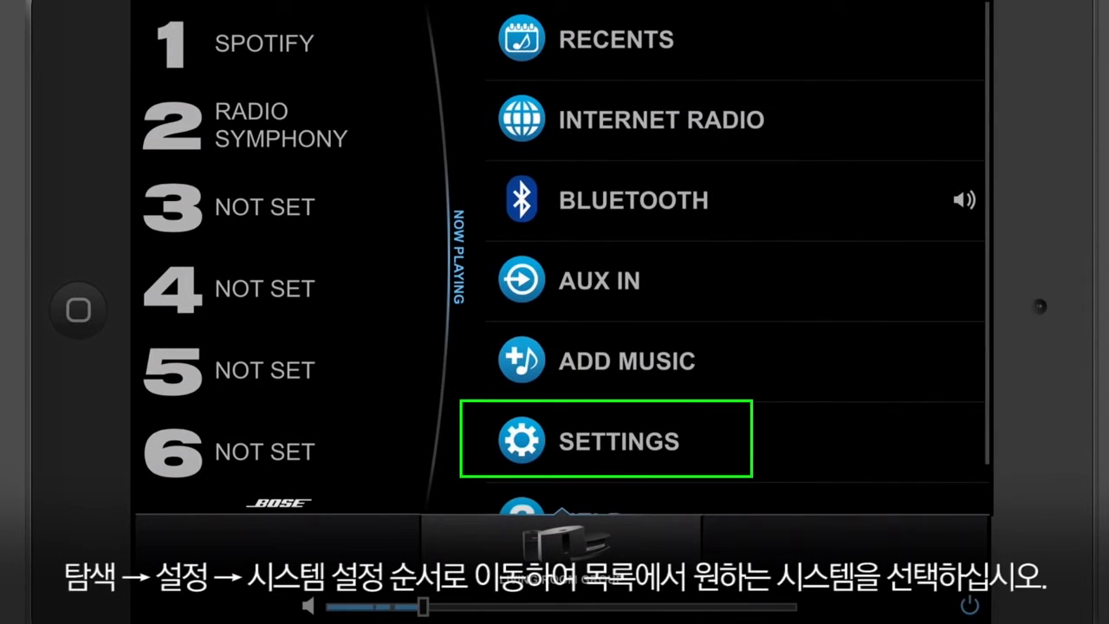
pyautogui.click(604, 440)
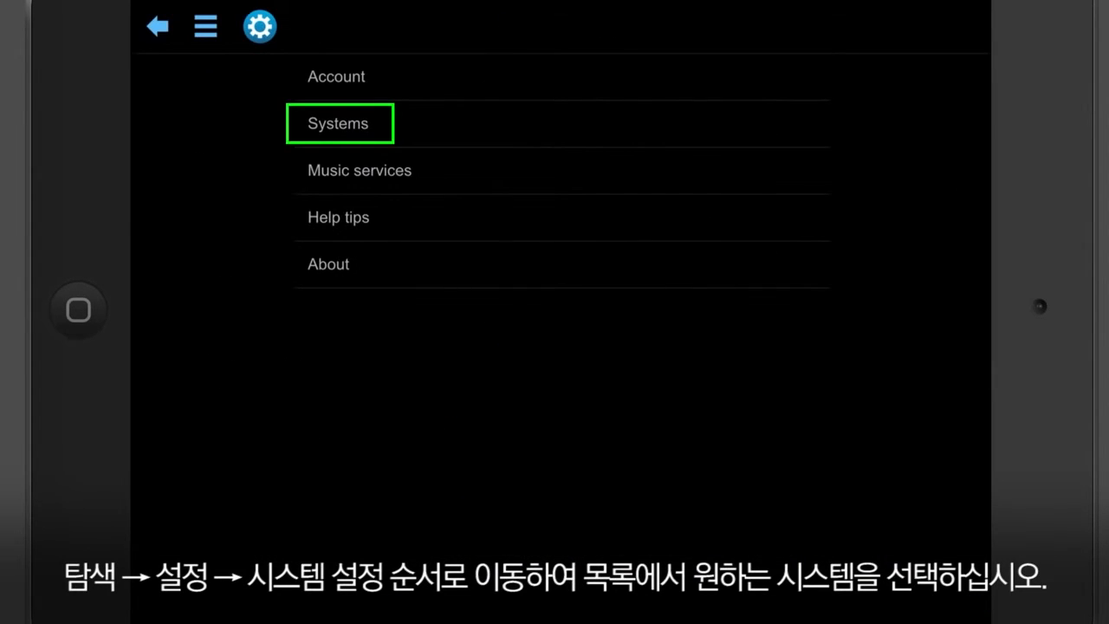
pyautogui.click(337, 123)
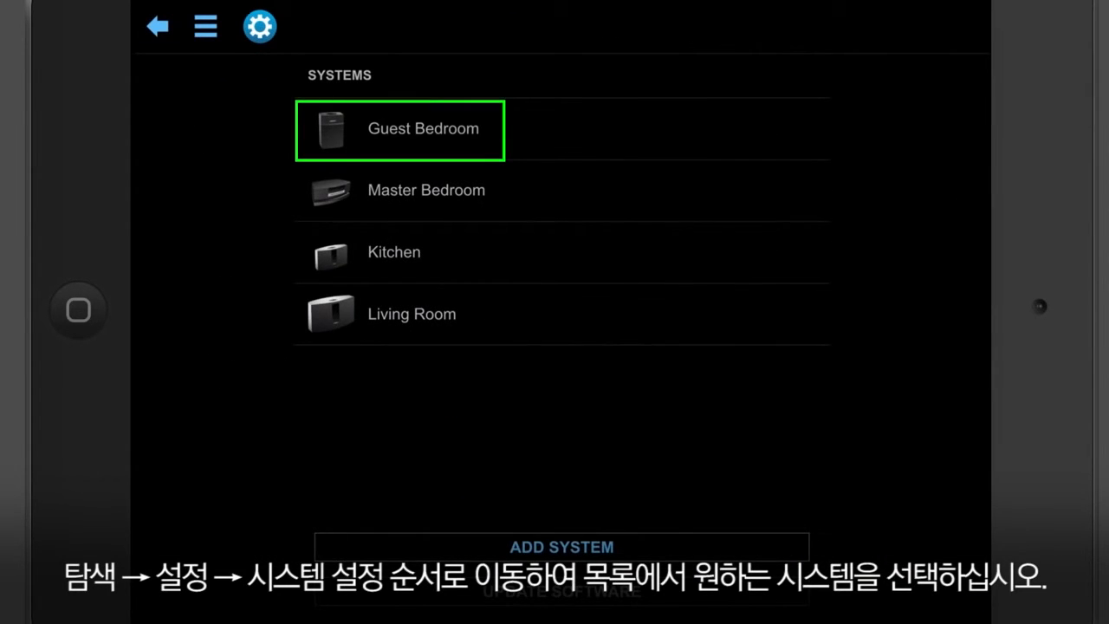
pyautogui.click(423, 129)
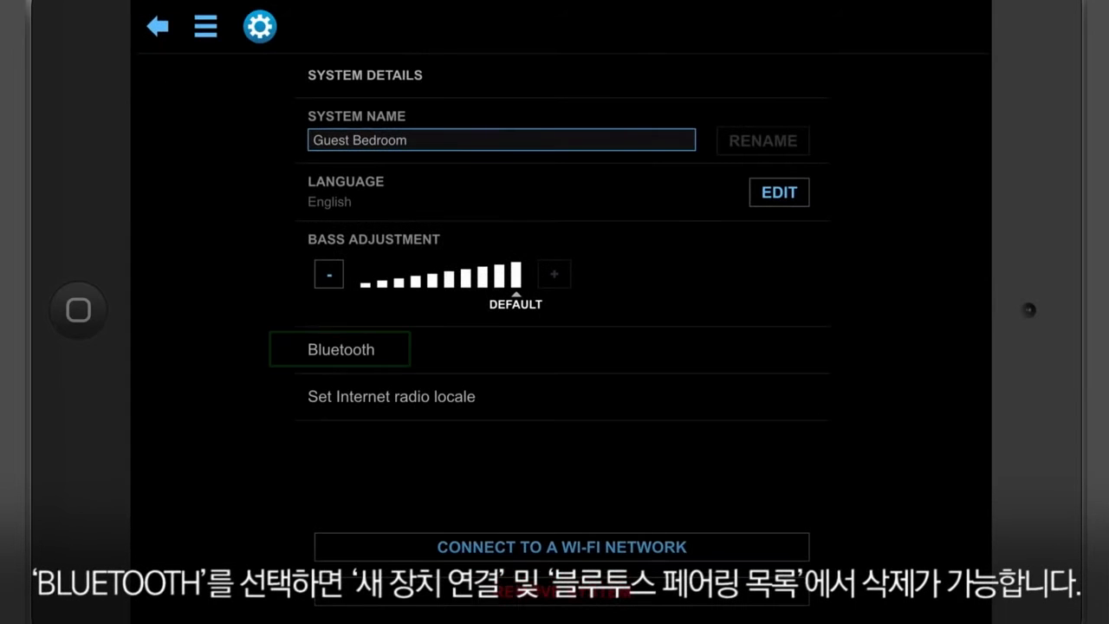
pyautogui.click(339, 349)
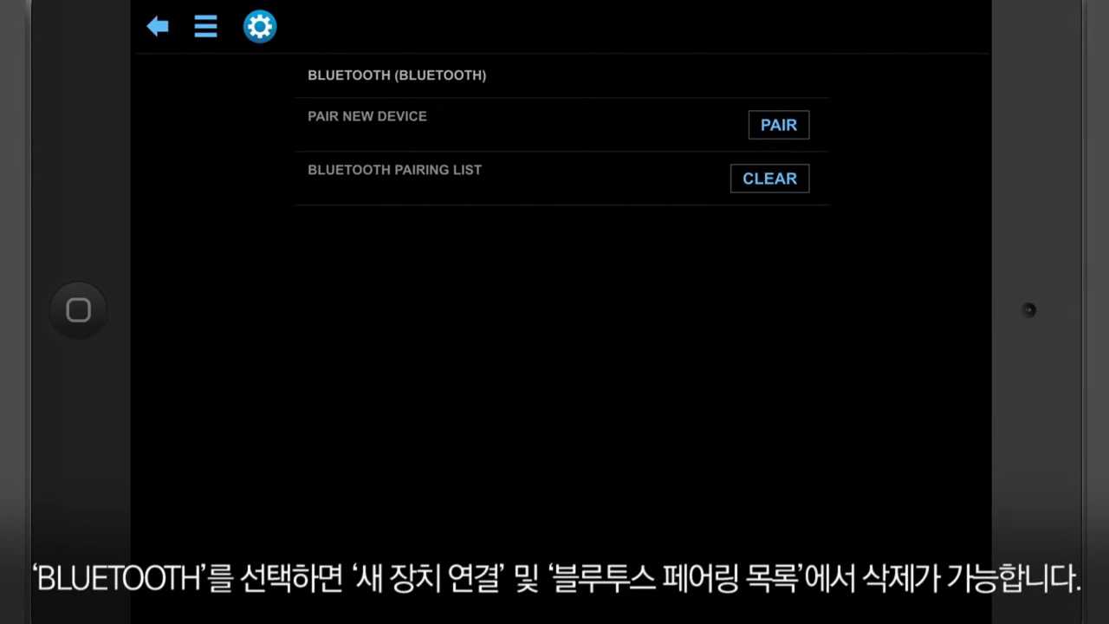